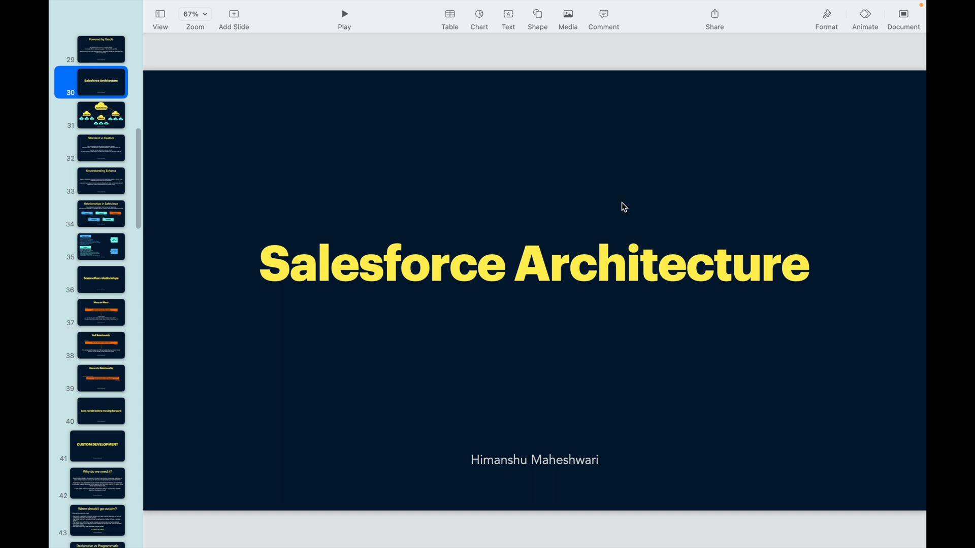
pyautogui.moveTo(565, 196)
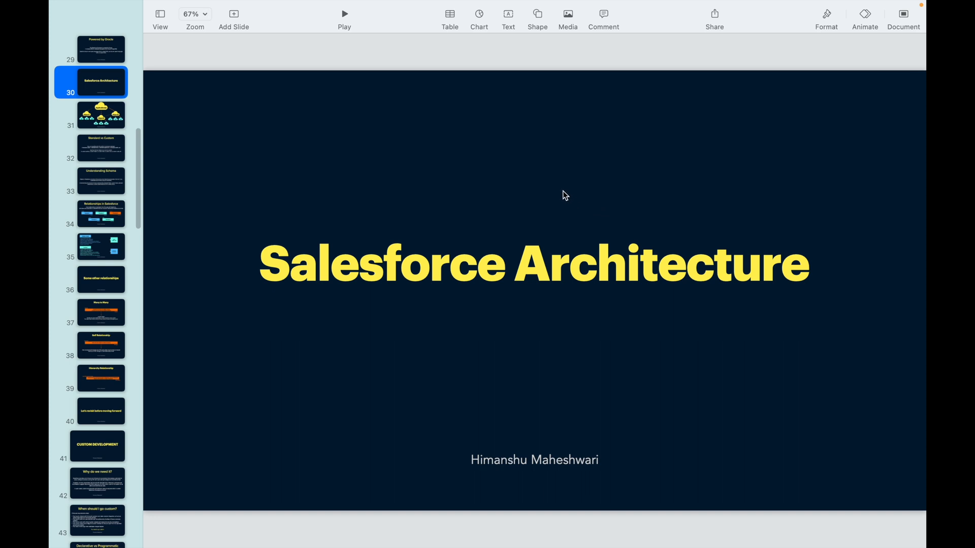
pyautogui.moveTo(321, 189)
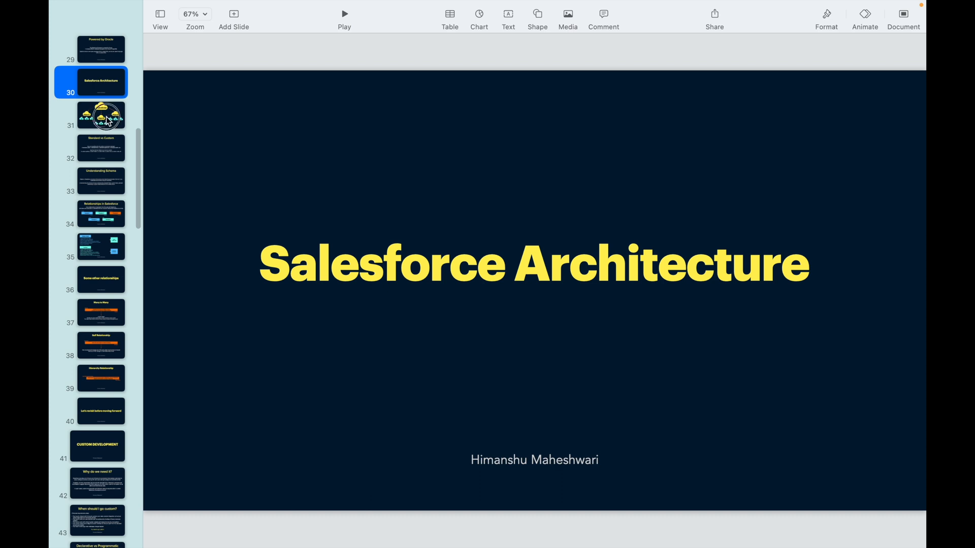
# Step: Decline saving the login password and open the App Launcher's View All app catalogue
pyautogui.click(101, 115)
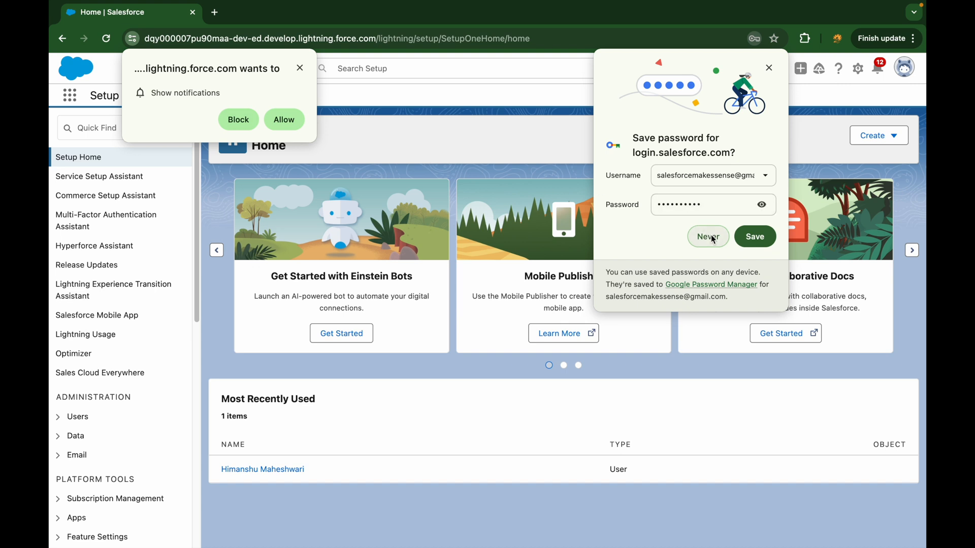
pyautogui.click(708, 237)
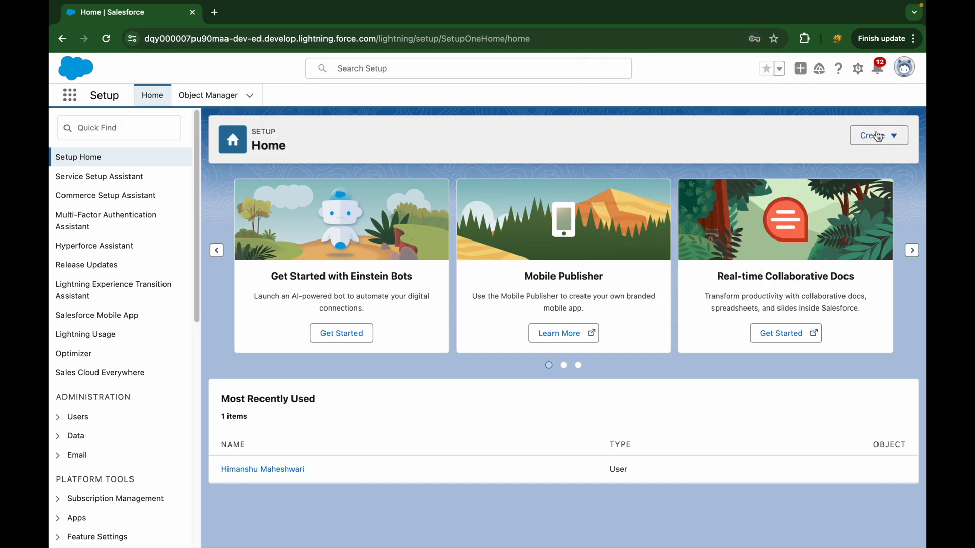
pyautogui.click(876, 68)
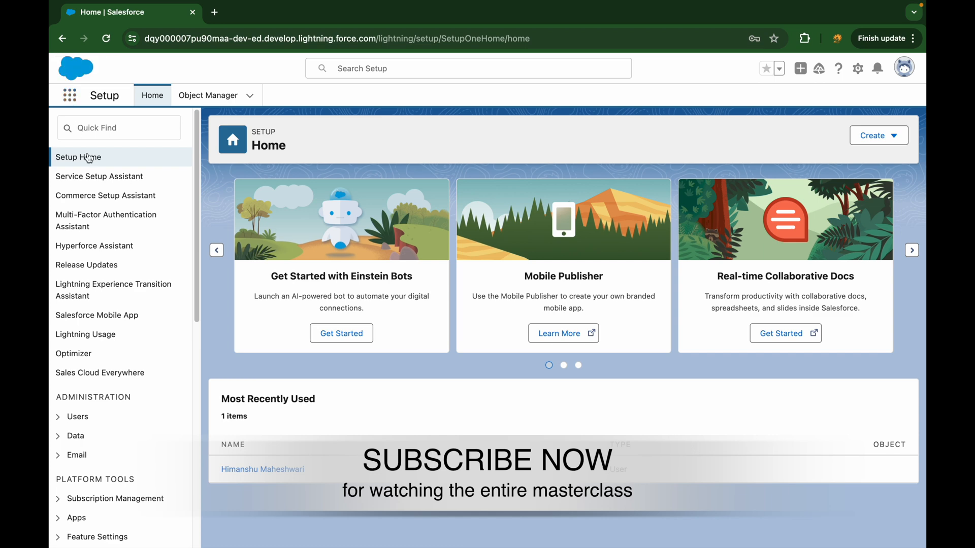
pyautogui.click(70, 96)
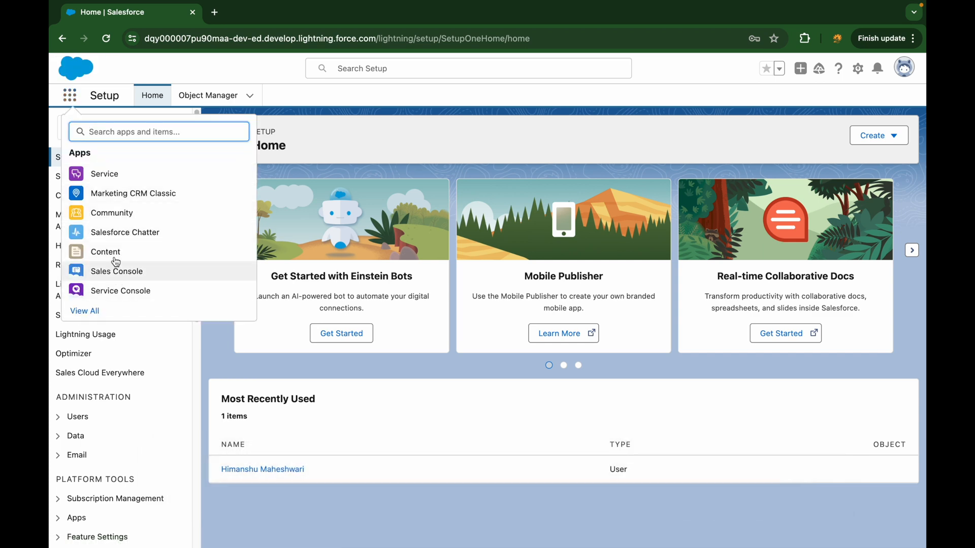
pyautogui.moveTo(104, 158)
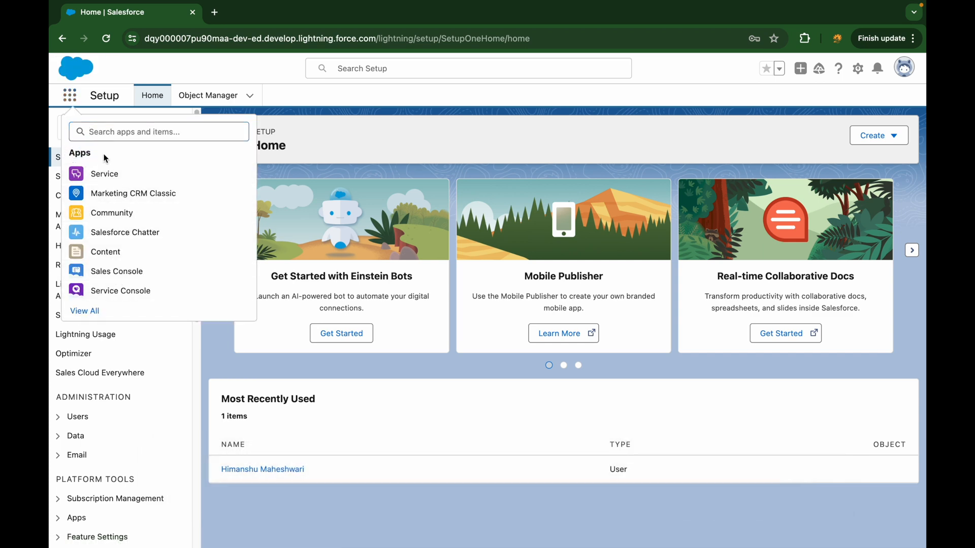
pyautogui.click(70, 96)
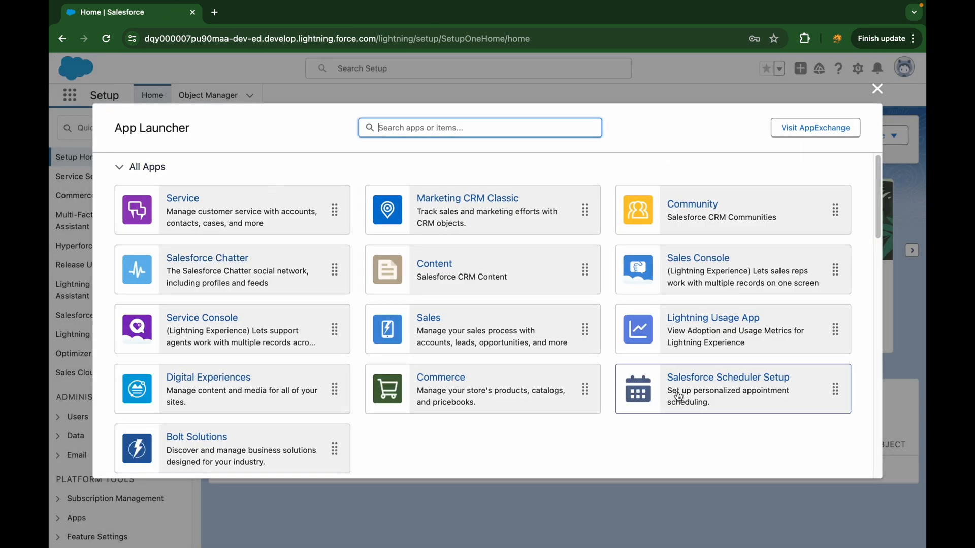
pyautogui.moveTo(678, 243)
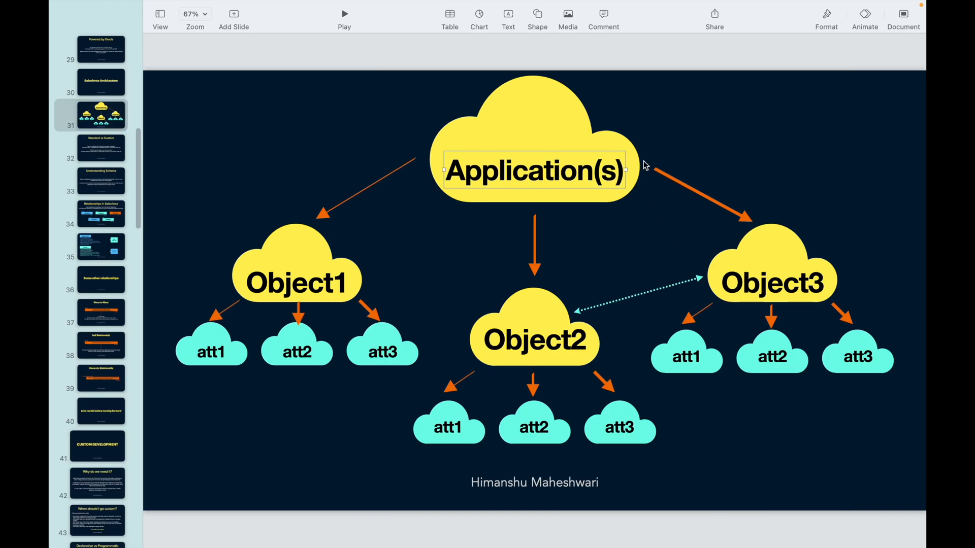
# Step: Return to Keynote slide 31 showing Application(s) linked to Object1–3 and attributes
pyautogui.click(711, 152)
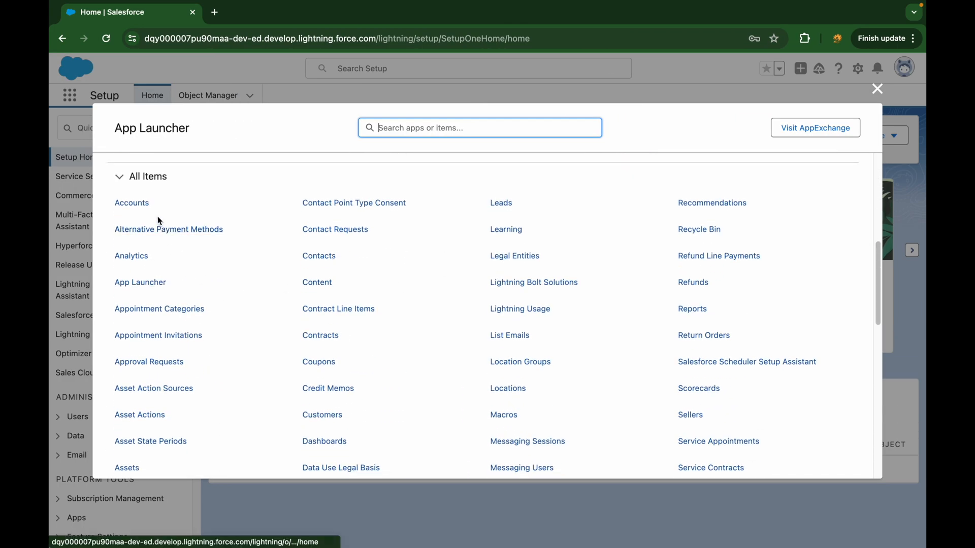
pyautogui.moveTo(297, 247)
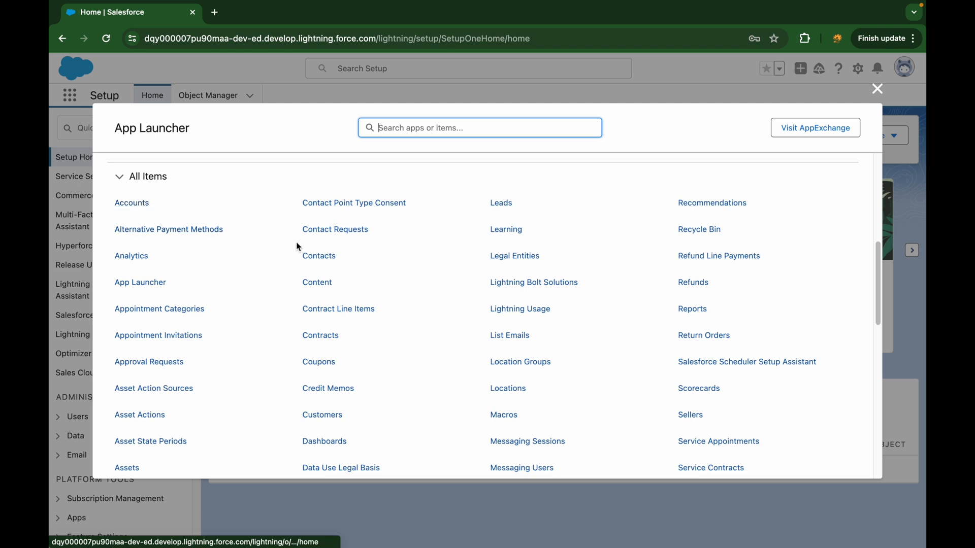
pyautogui.moveTo(685, 283)
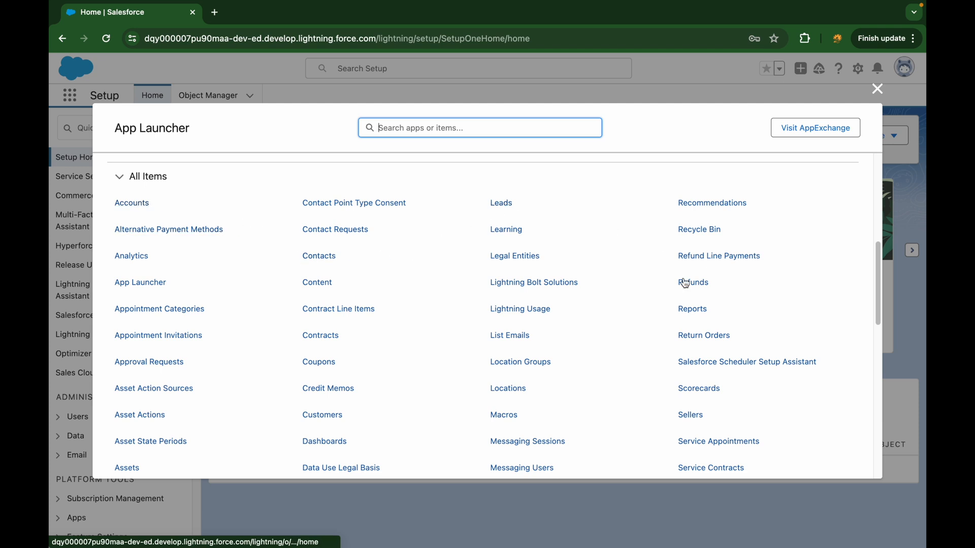
pyautogui.moveTo(701, 393)
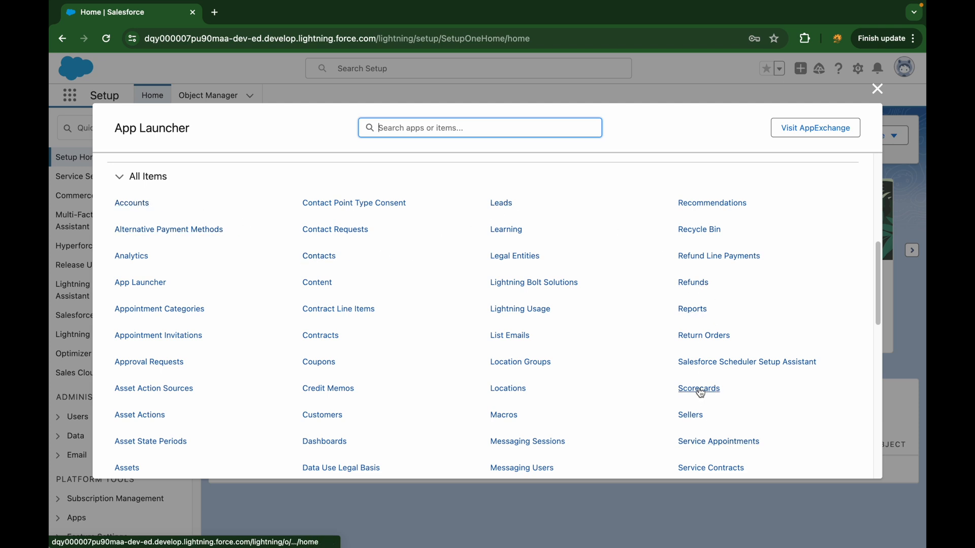
pyautogui.moveTo(182, 418)
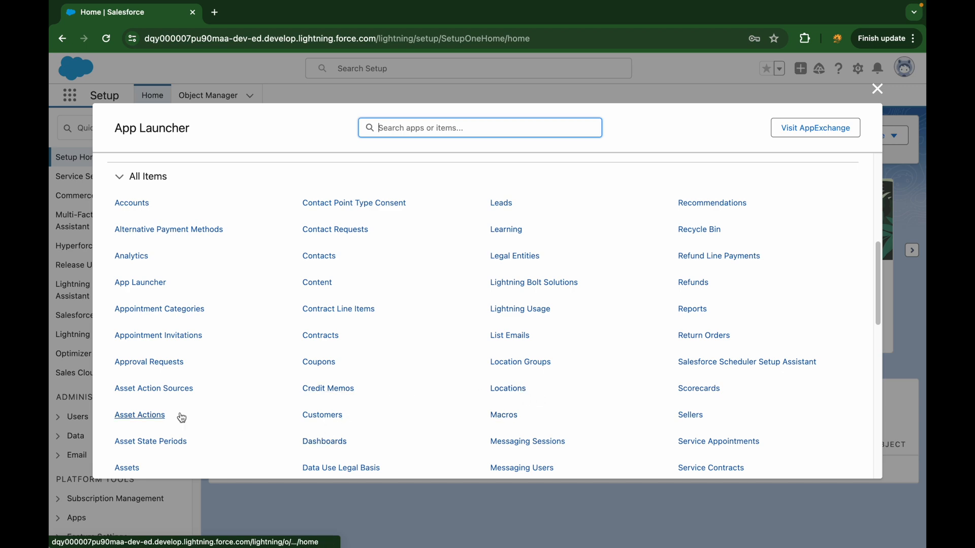
# Step: Scroll through the App Launcher's All Items list, then close it
pyautogui.scroll(-3)
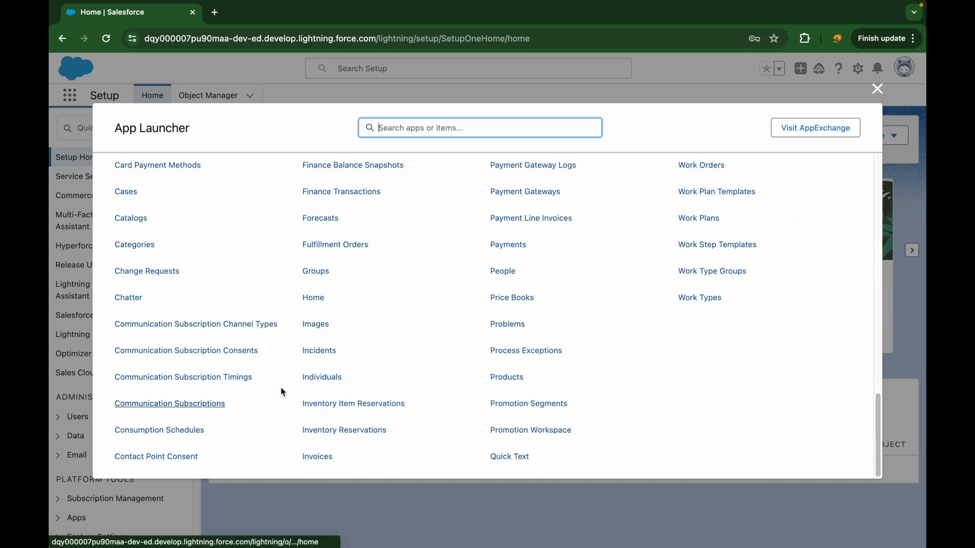
pyautogui.moveTo(590, 198)
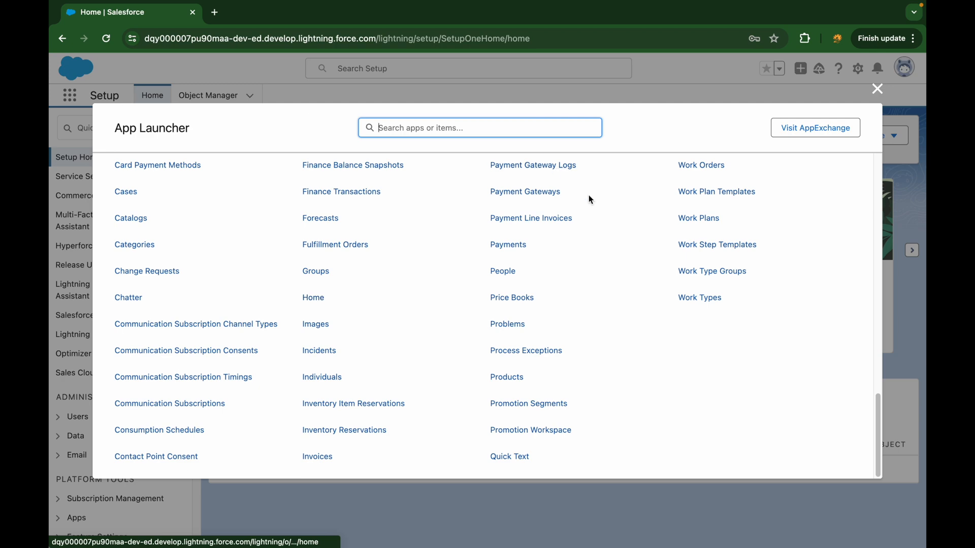
pyautogui.click(877, 88)
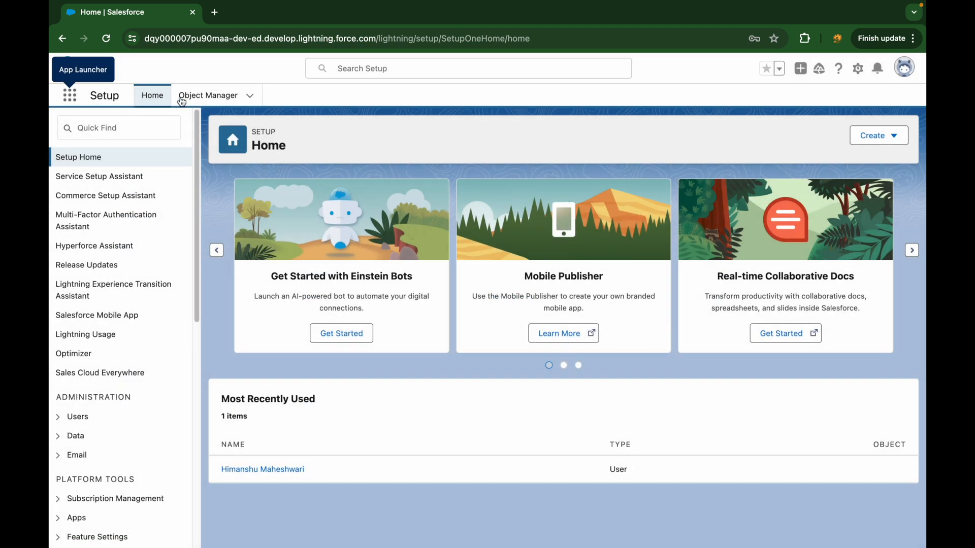
# Step: Open Object Manager listing objects like Account, Activity and Address with API names
pyautogui.click(207, 96)
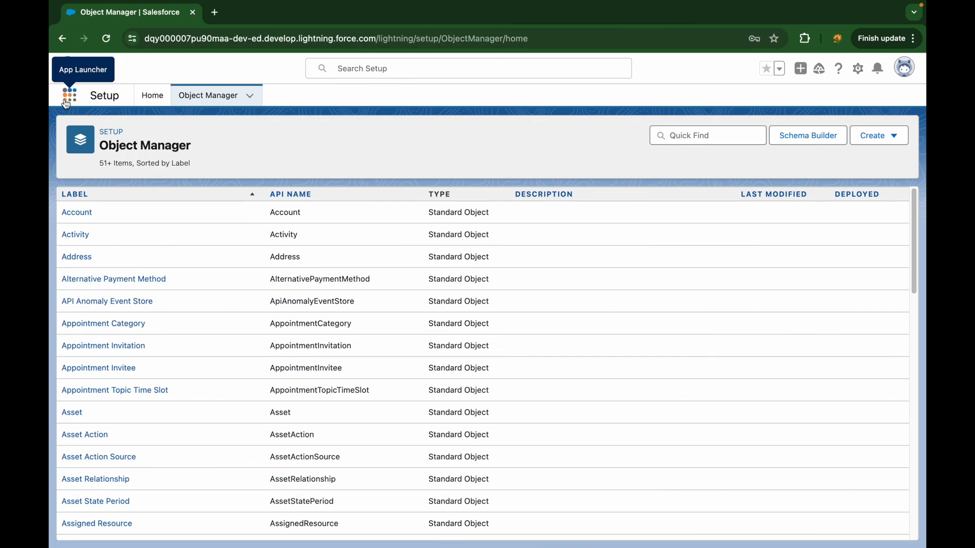
# Step: Search 'Contact', open Contacts, and switch the list view to My Contacts
pyautogui.write('Contact')
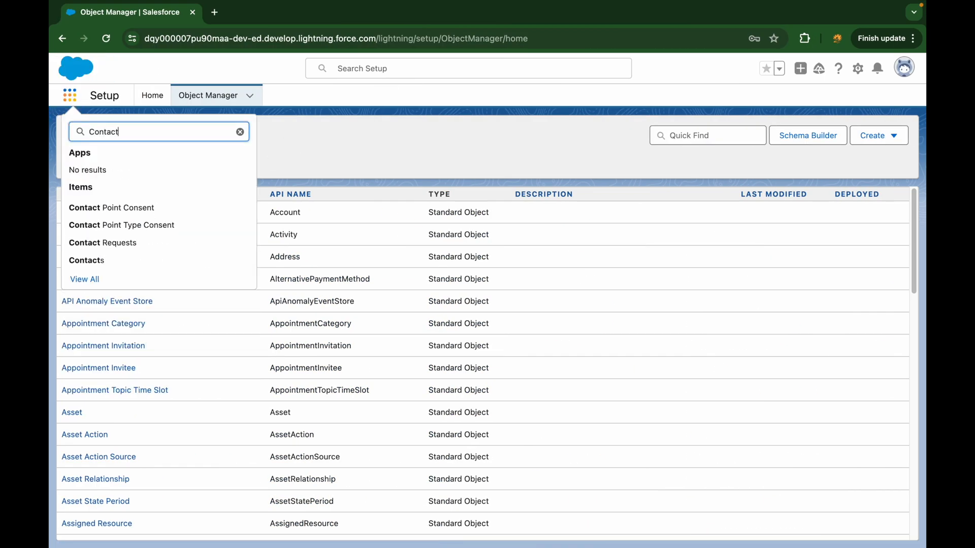
pyautogui.click(86, 260)
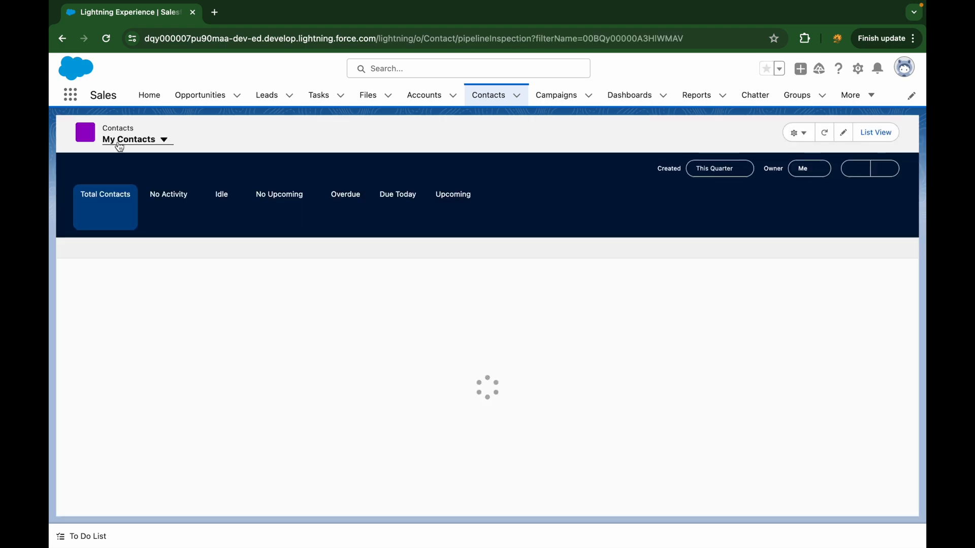
pyautogui.click(129, 139)
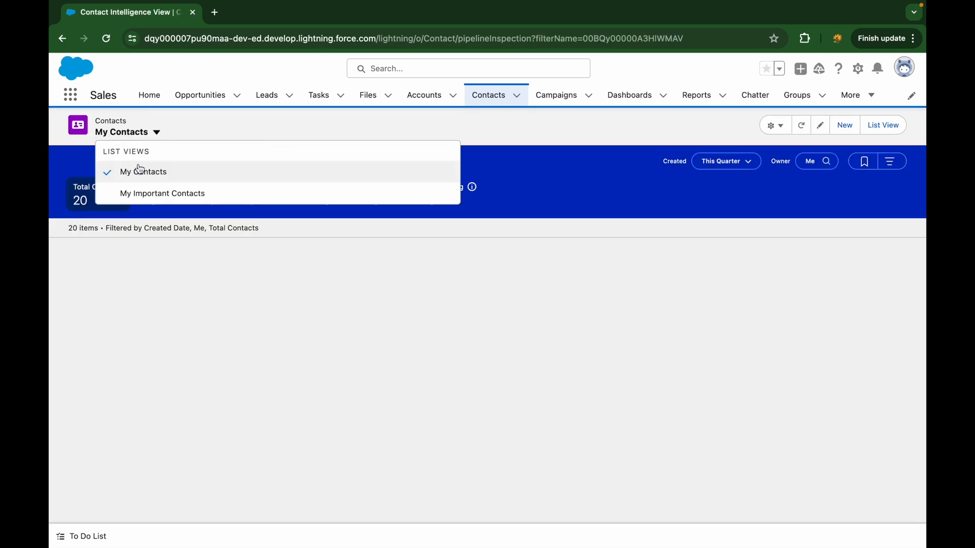
pyautogui.click(162, 194)
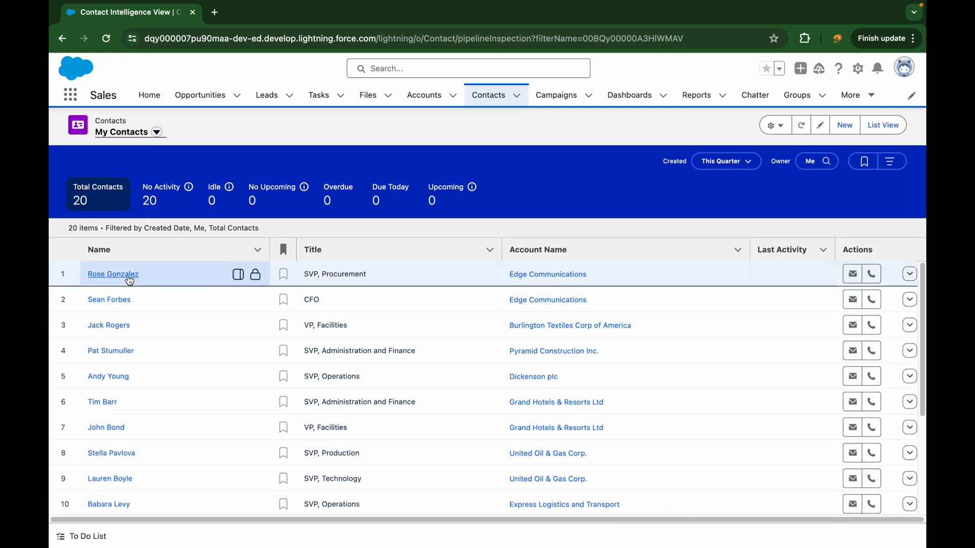
# Step: Open the first contact's record and scroll through its Details fields
pyautogui.click(113, 274)
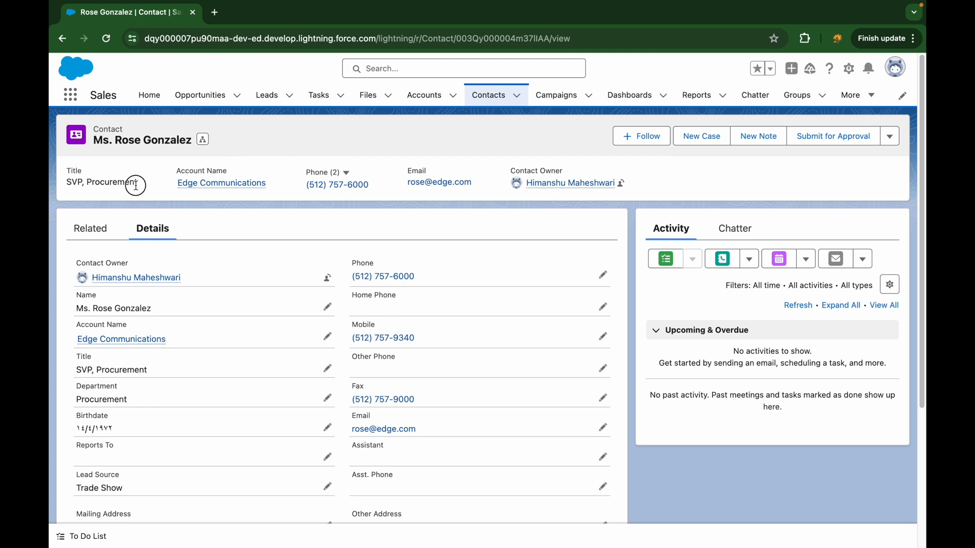
pyautogui.moveTo(194, 189)
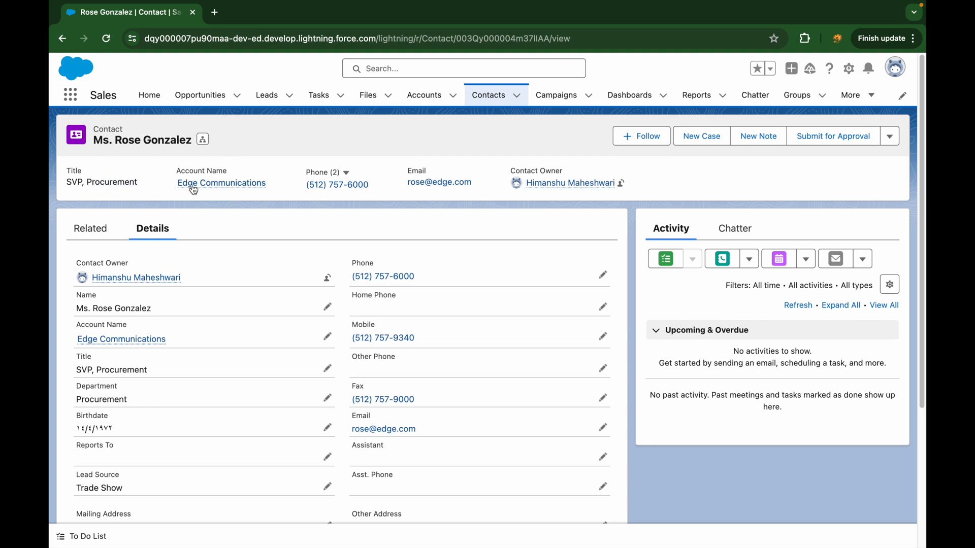
pyautogui.moveTo(339, 186)
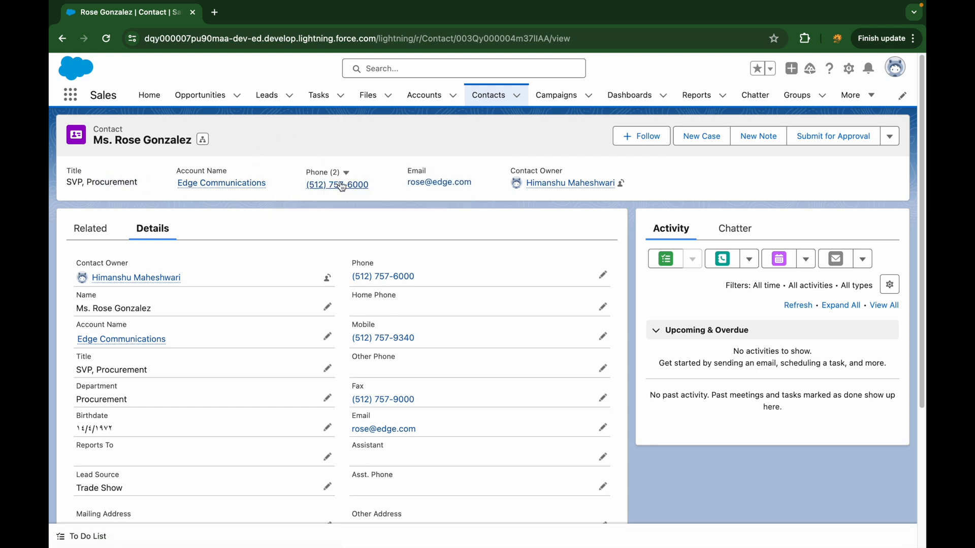
pyautogui.moveTo(439, 189)
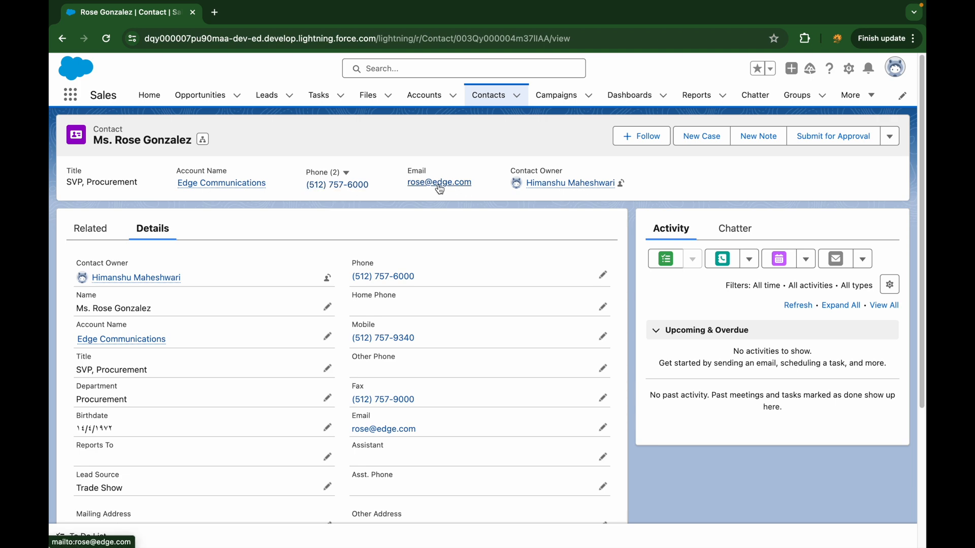
pyautogui.scroll(-3)
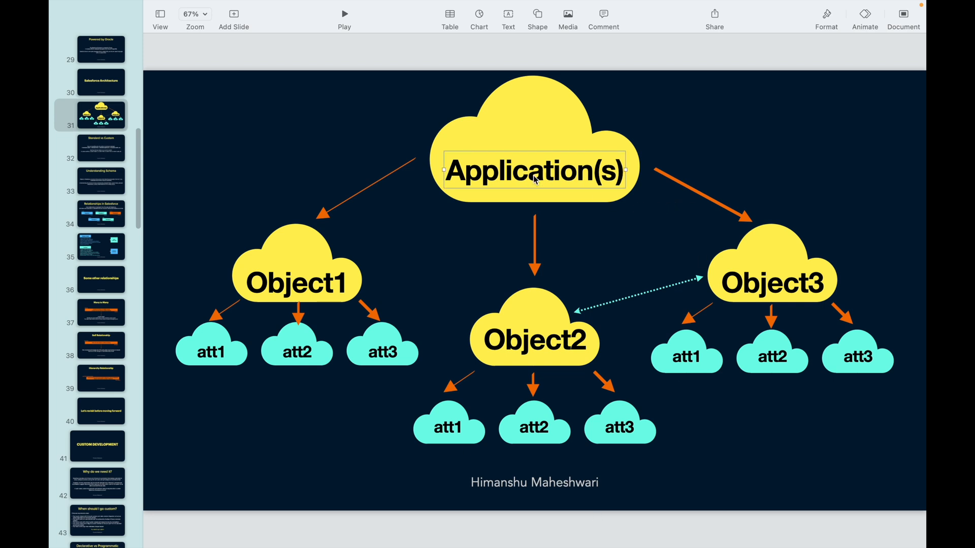
# Step: Select the Object2, Object3 and Application(s) shapes on slide 31 while explaining them
pyautogui.click(534, 341)
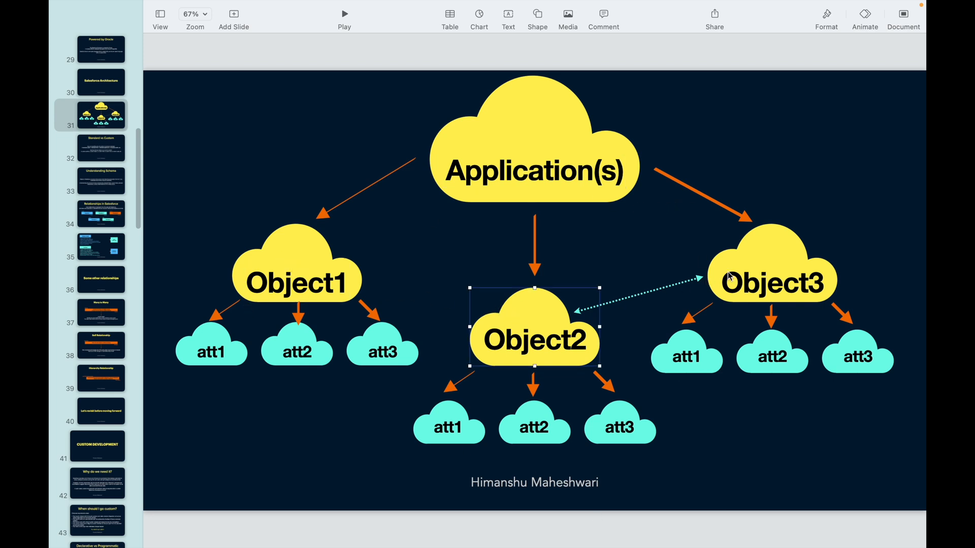
pyautogui.click(297, 282)
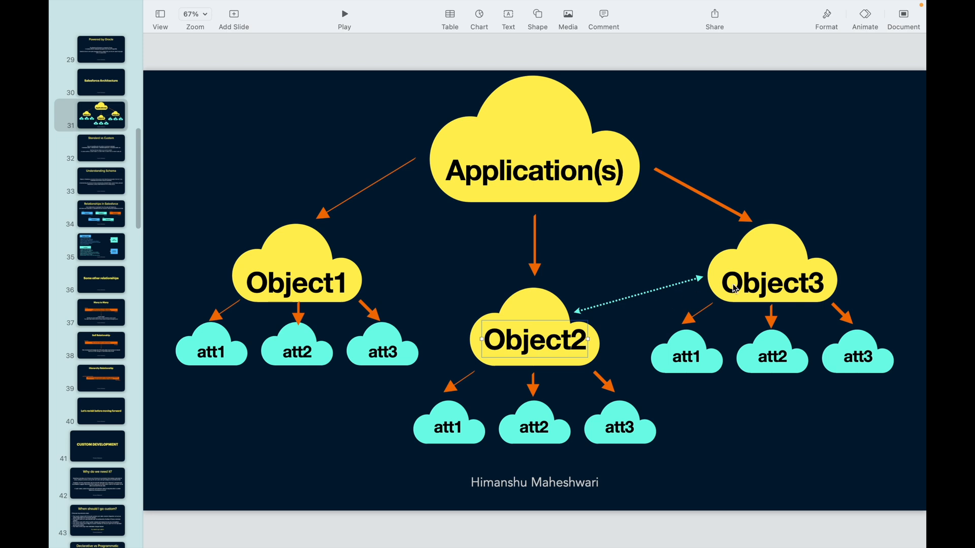
pyautogui.click(623, 262)
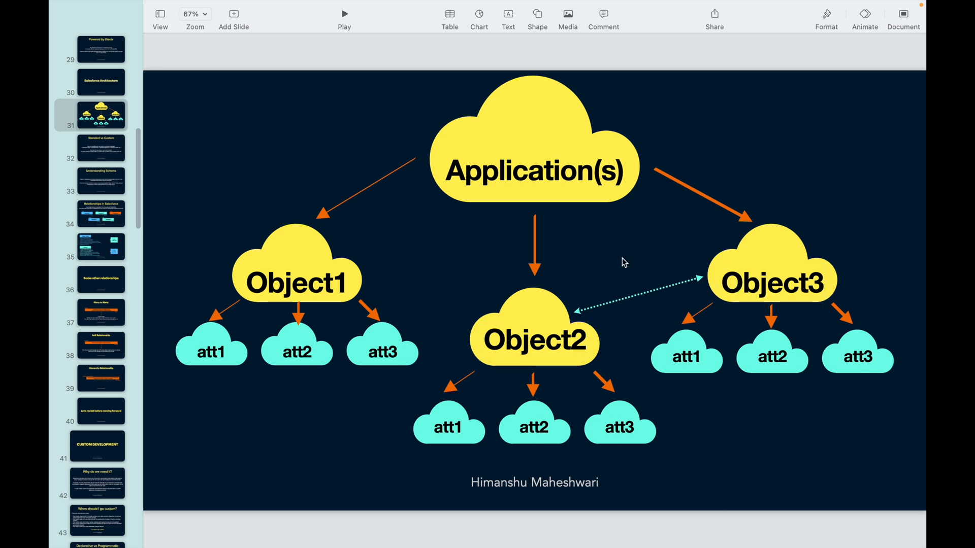
pyautogui.click(772, 283)
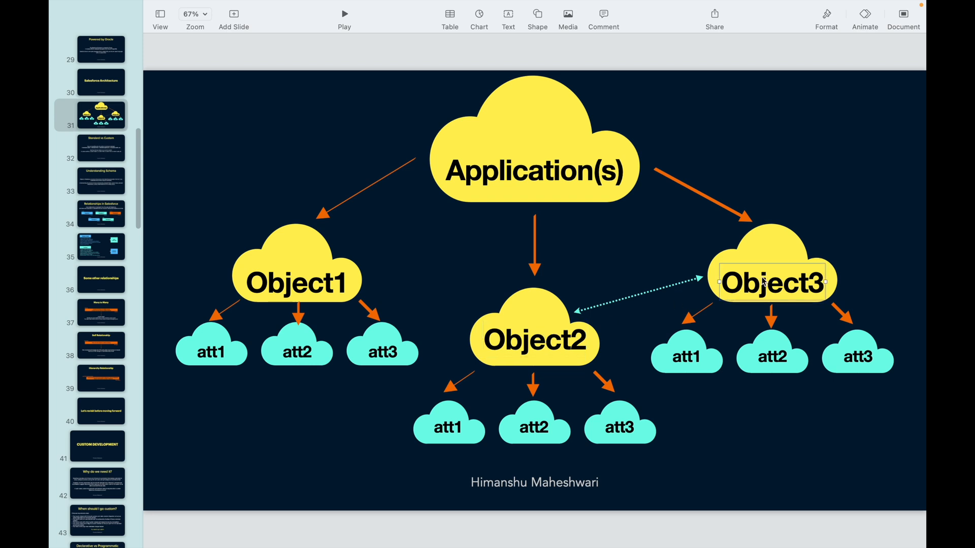
pyautogui.click(667, 275)
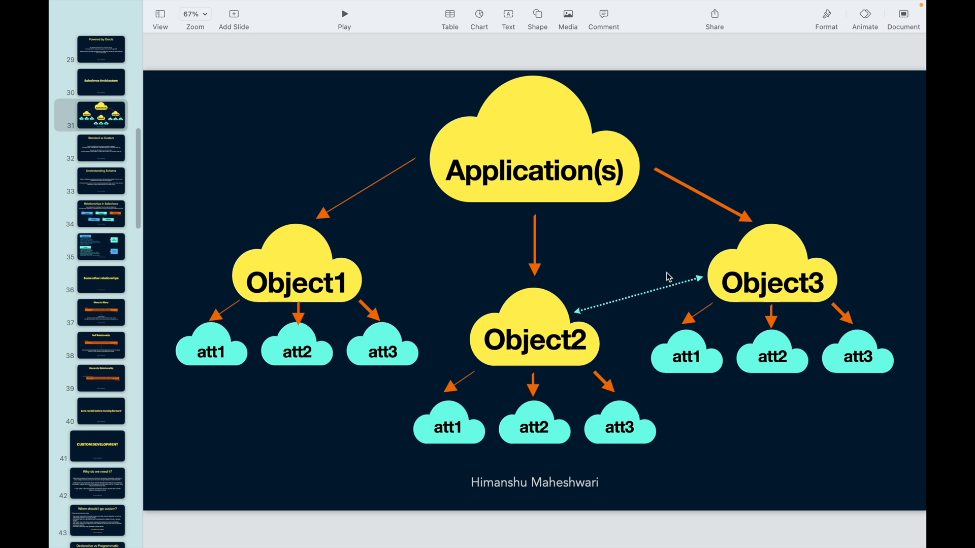
pyautogui.moveTo(605, 280)
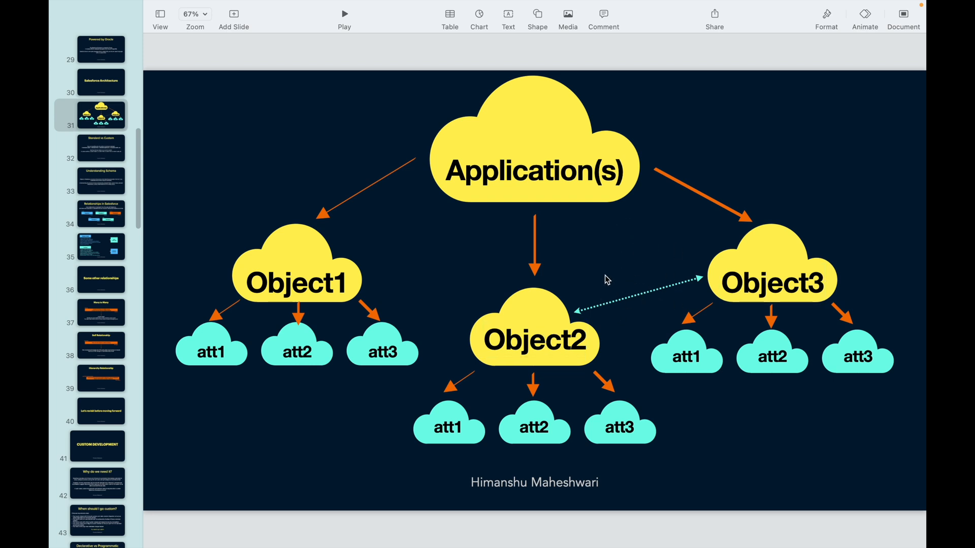
pyautogui.moveTo(325, 214)
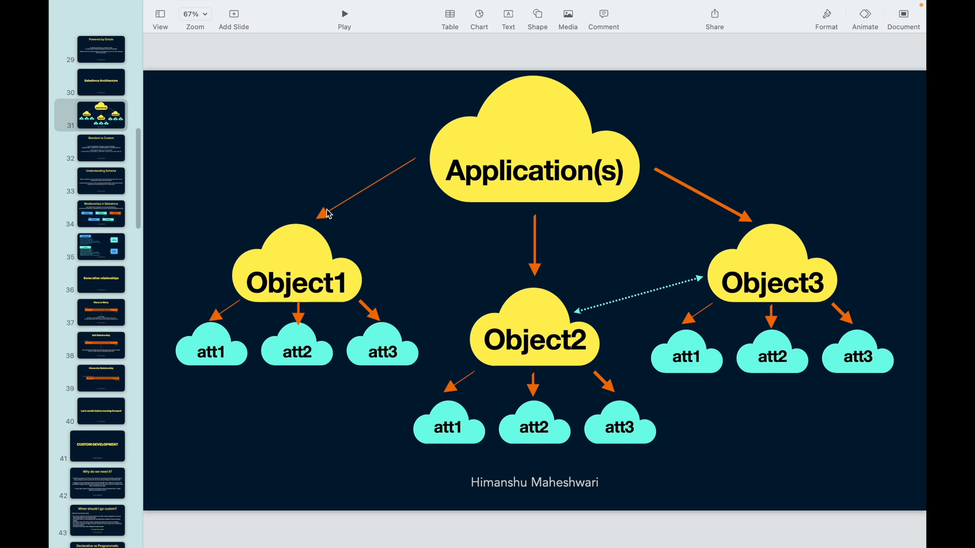
pyautogui.moveTo(584, 231)
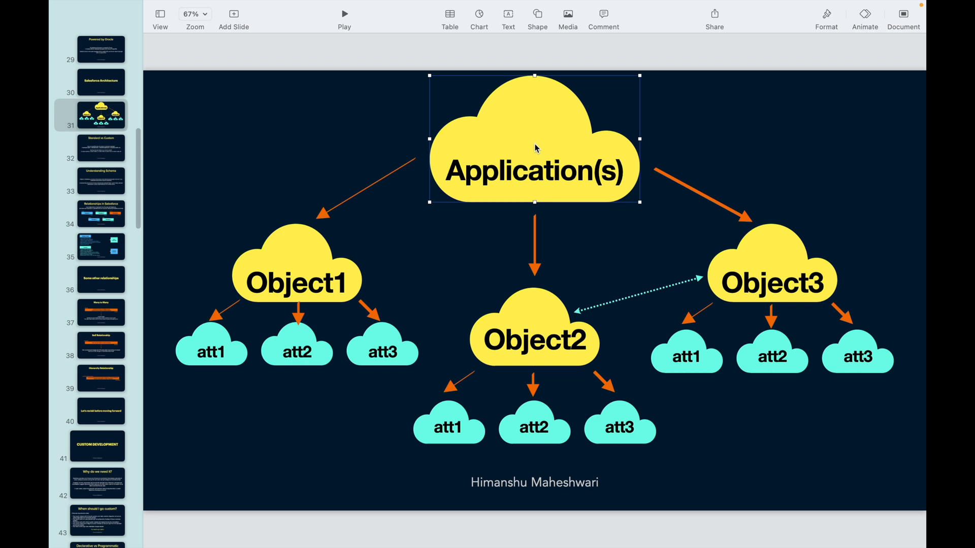
pyautogui.click(715, 420)
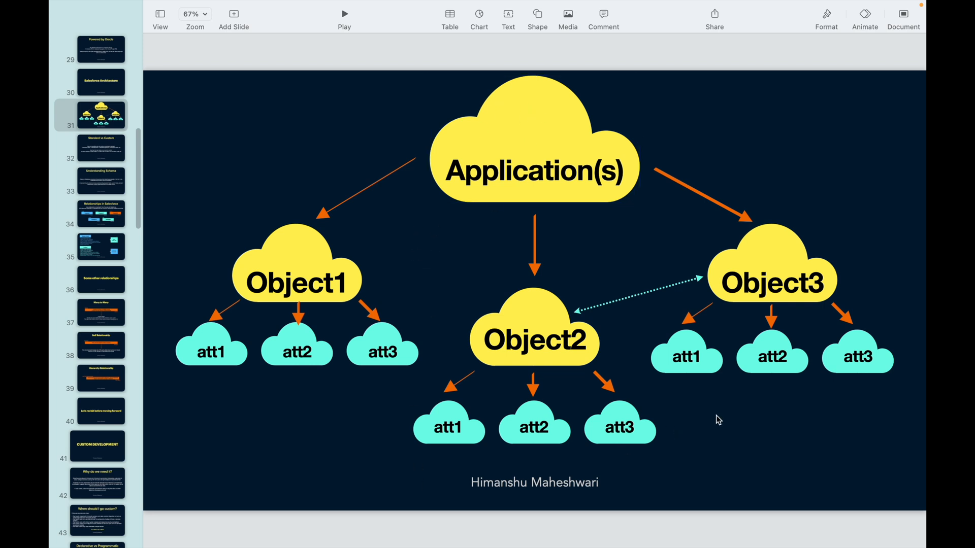
pyautogui.moveTo(714, 327)
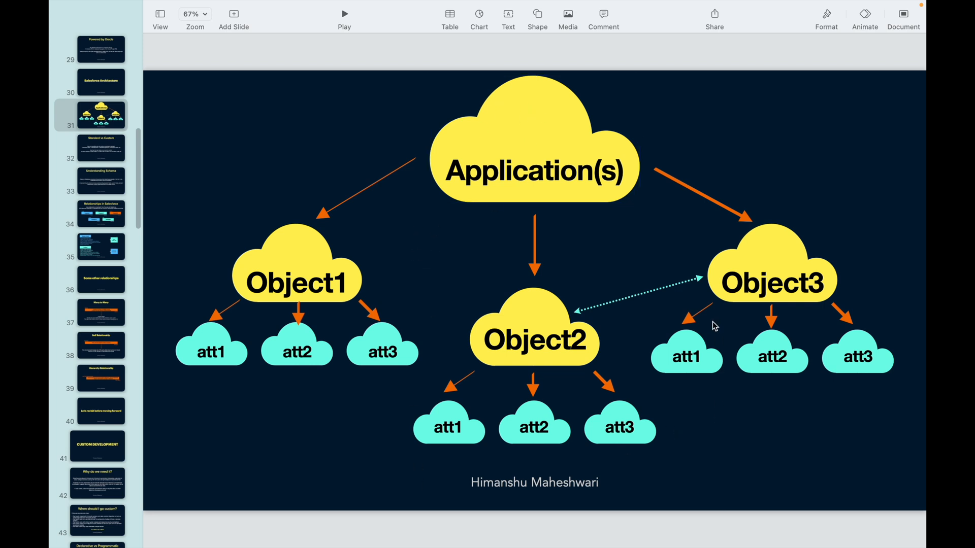
pyautogui.moveTo(311, 194)
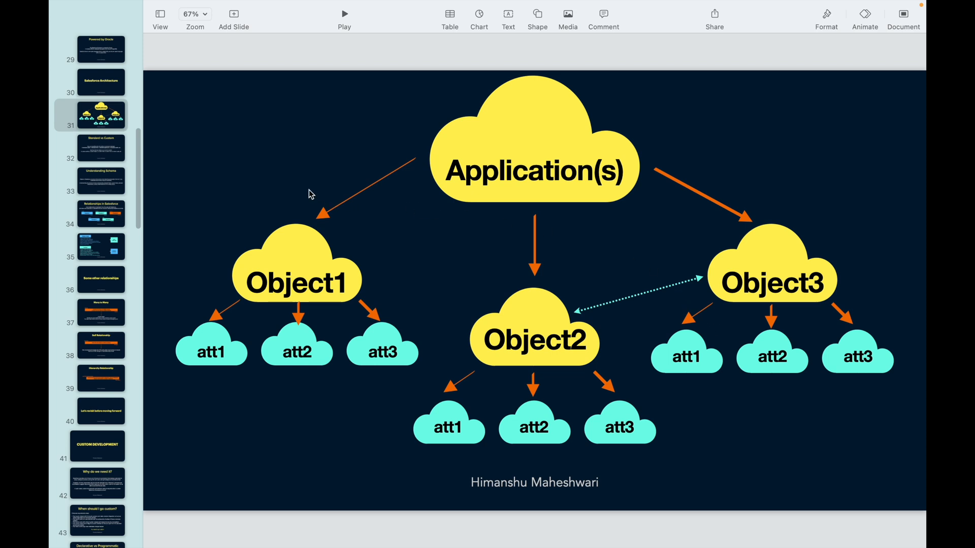